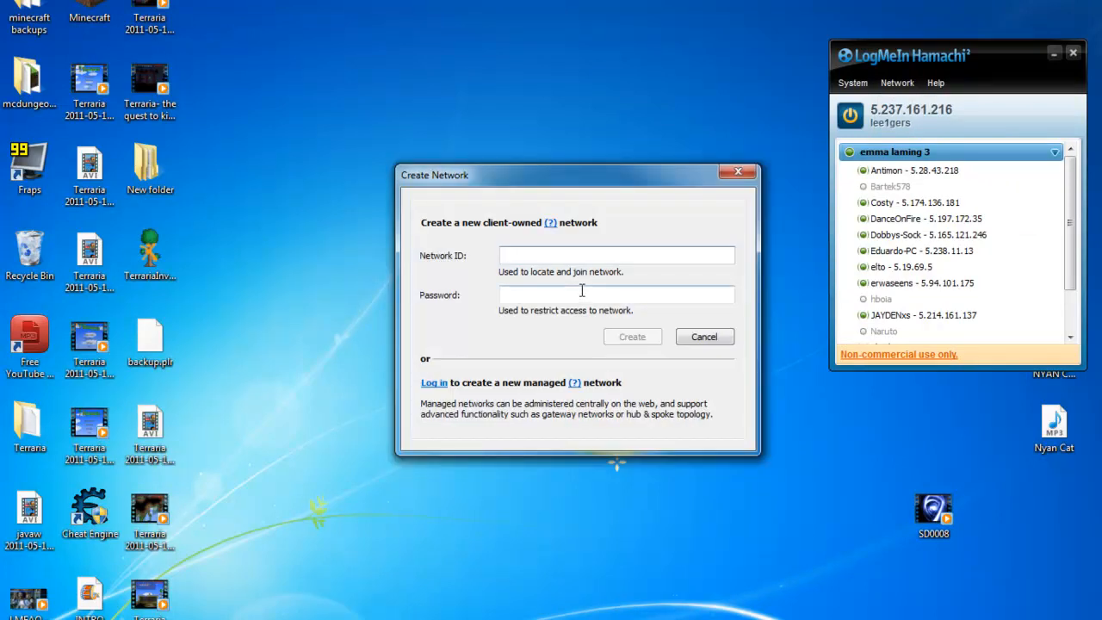
click(616, 255)
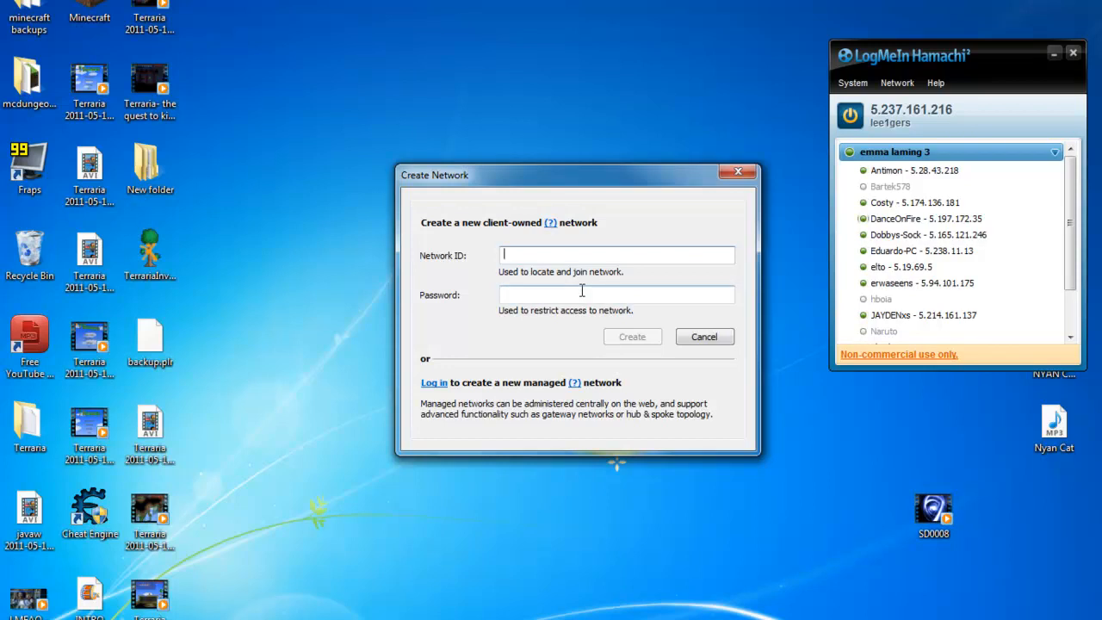
text(server)
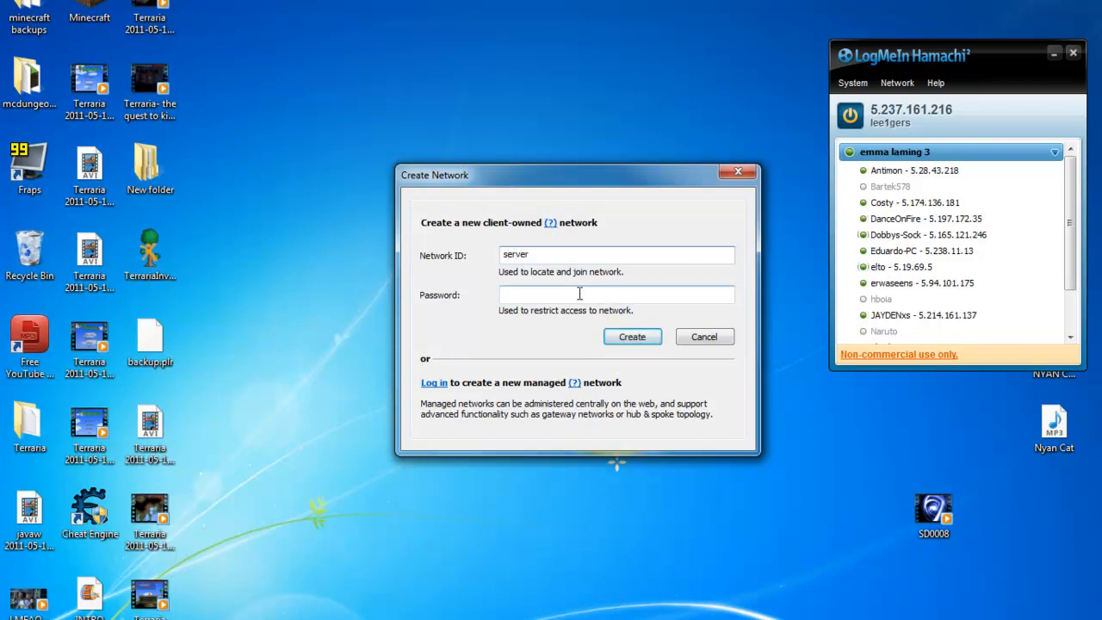
text(123)
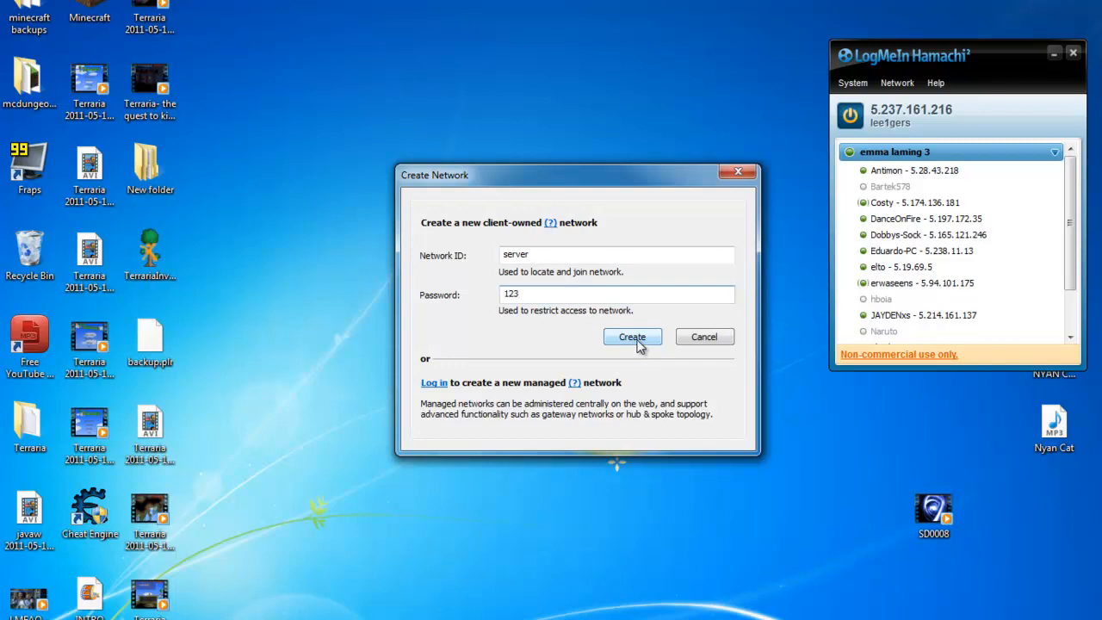
click(632, 337)
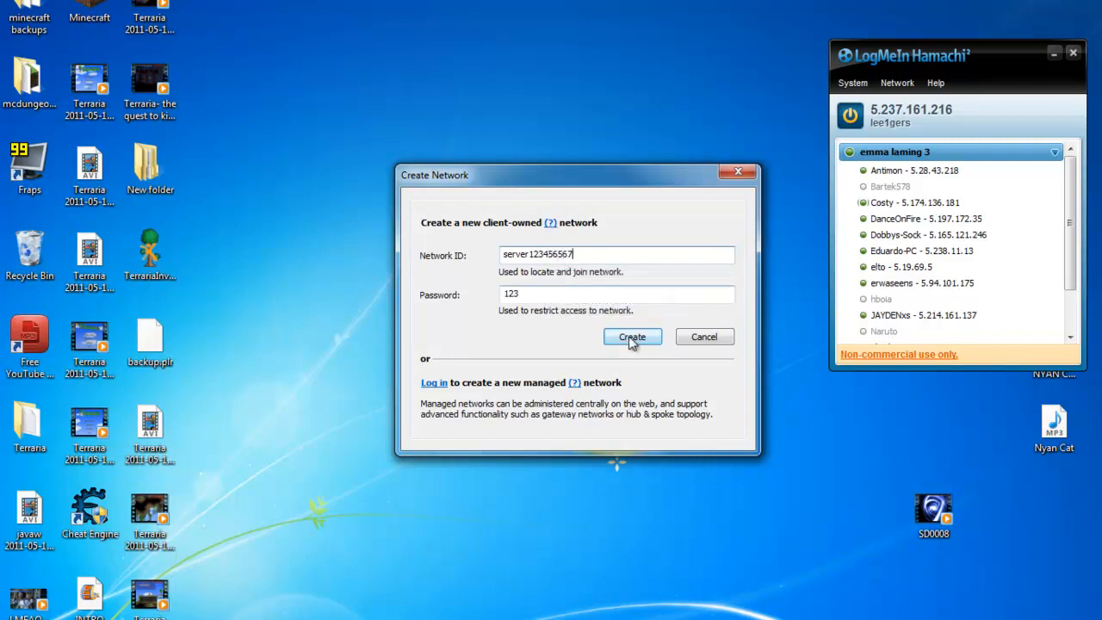
click(632, 336)
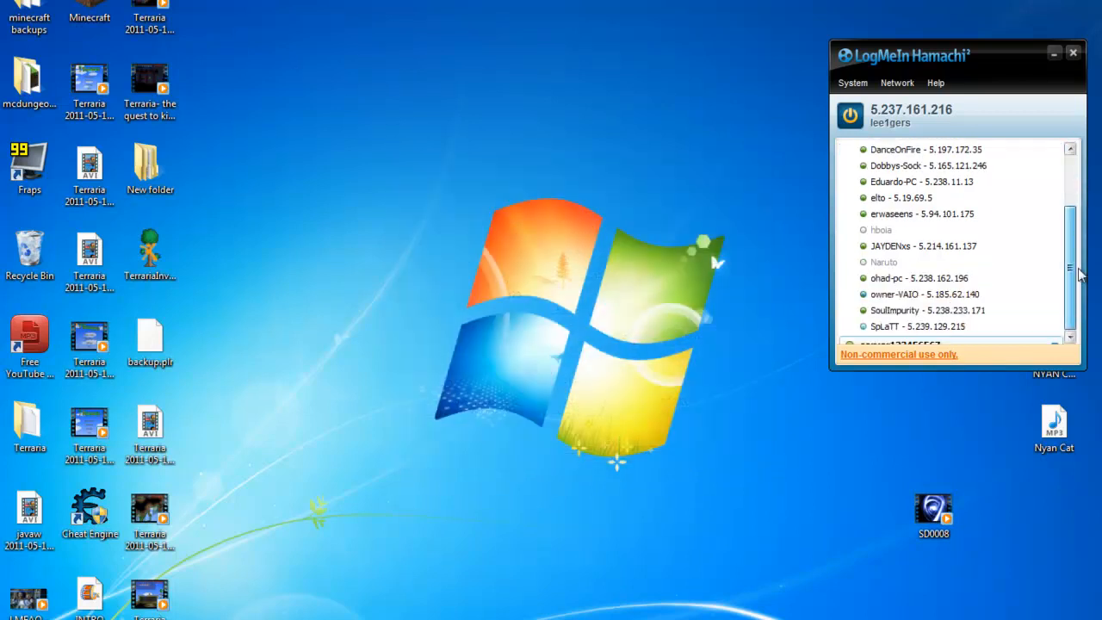
scroll(down, 3)
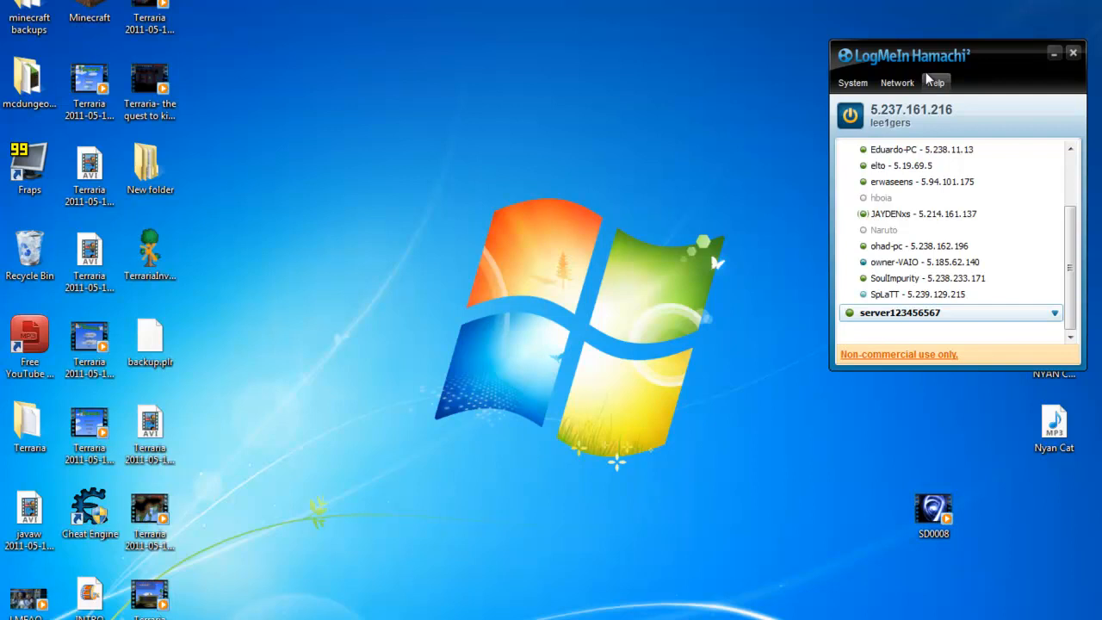
click(897, 83)
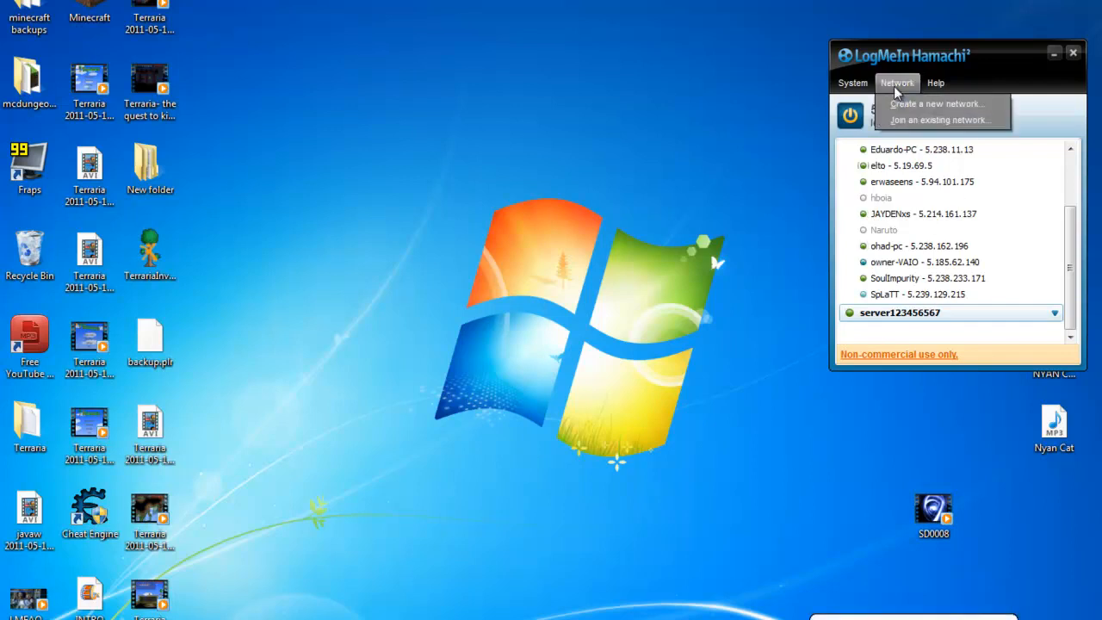
mouse_move(913, 119)
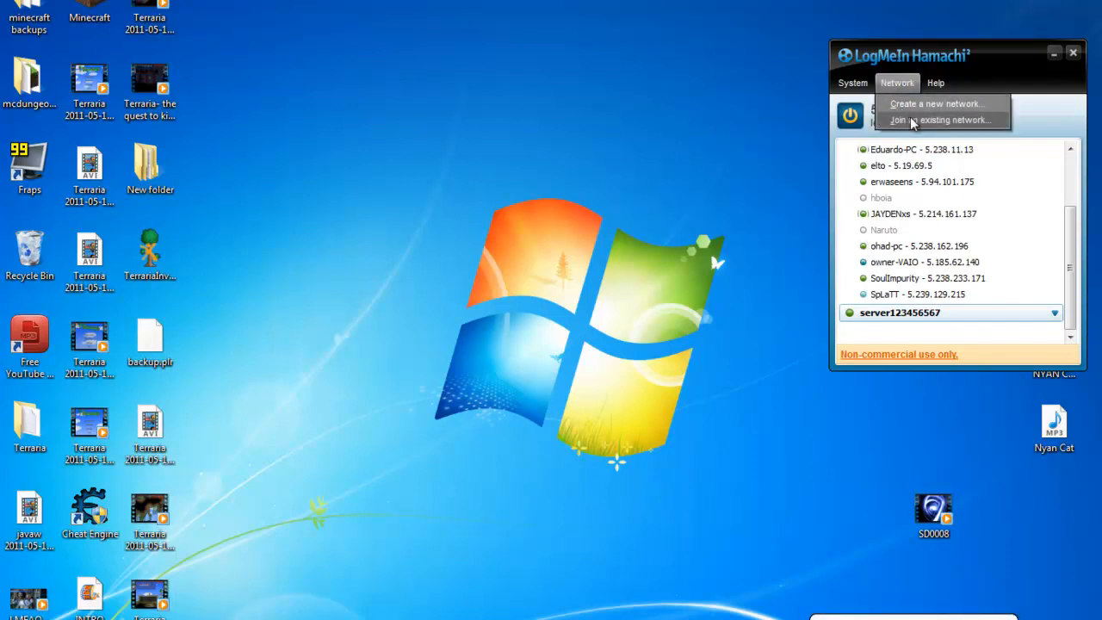
click(939, 120)
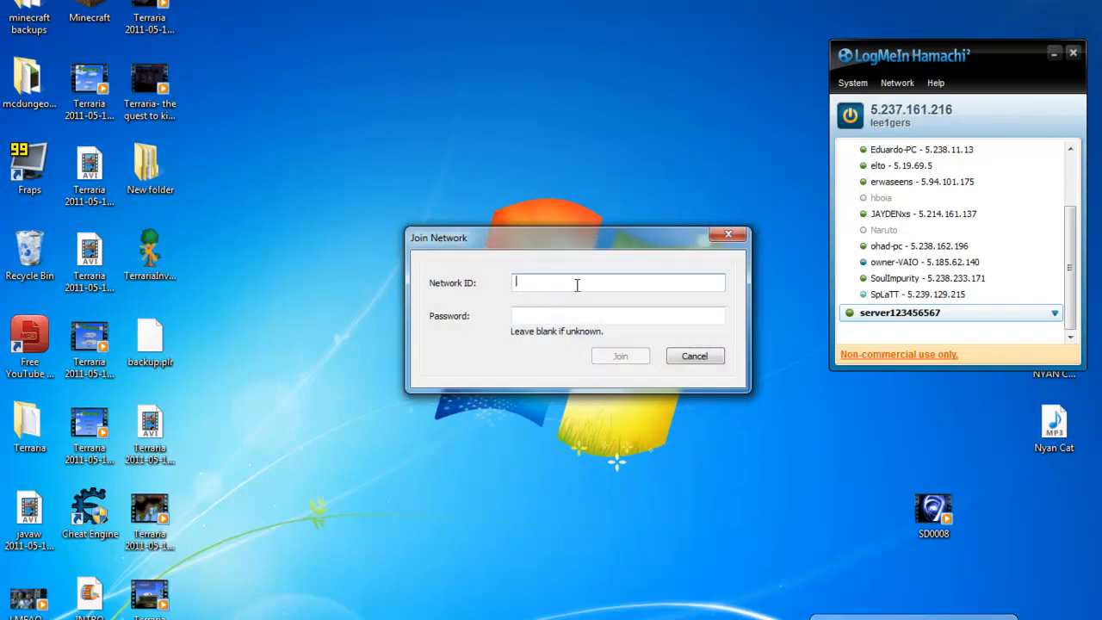
mouse_move(683, 257)
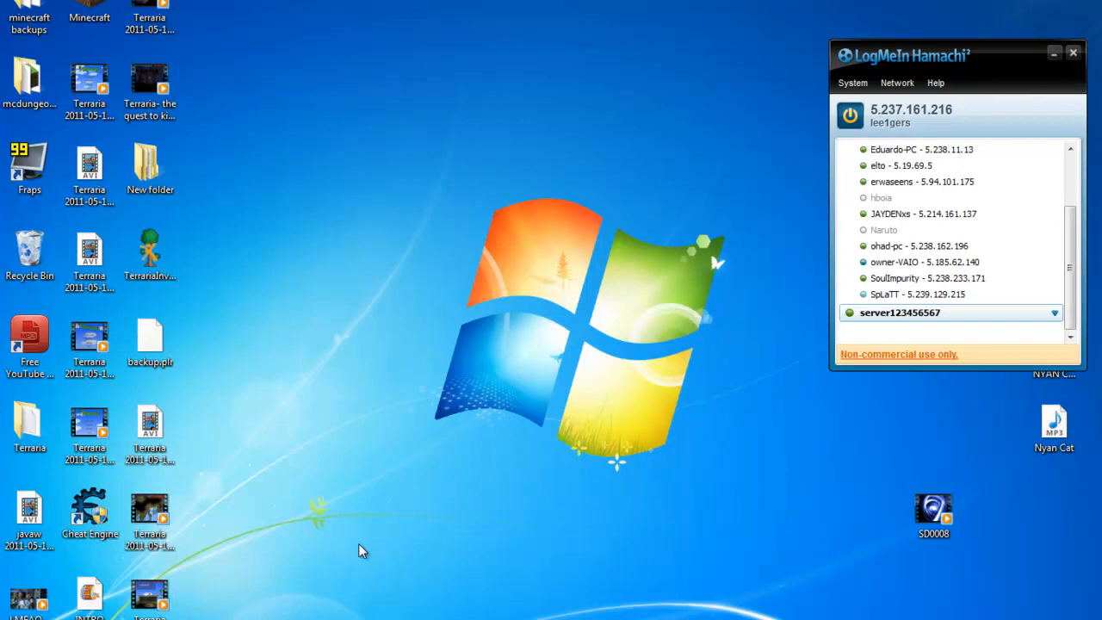
Step: Open the desktop Terraria folder and launch Terraria.exe
click(30, 426)
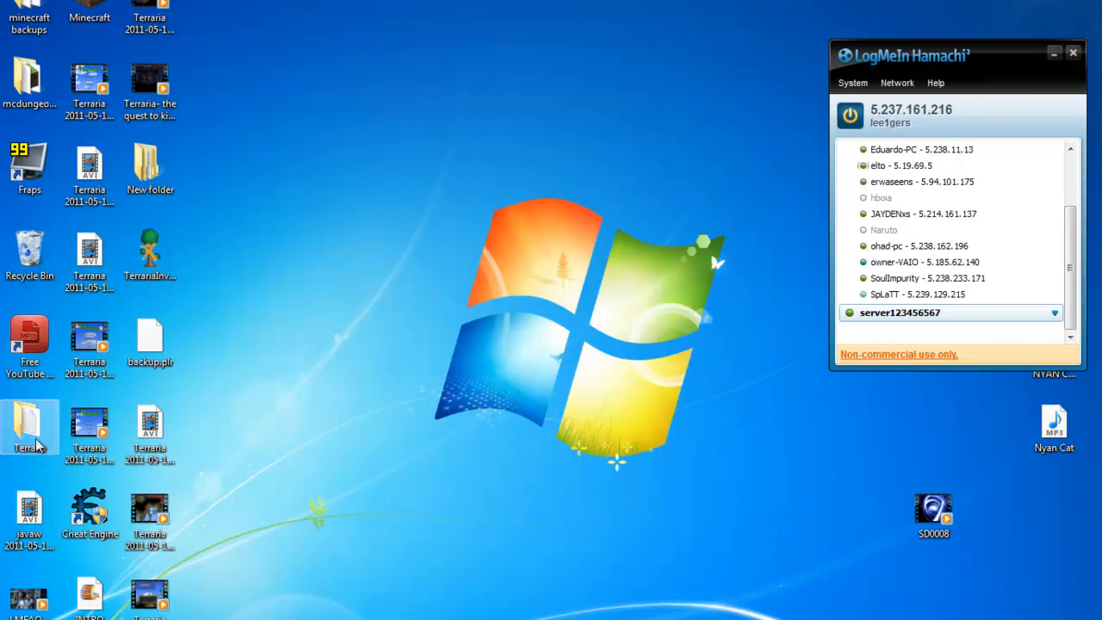
double_click(30, 426)
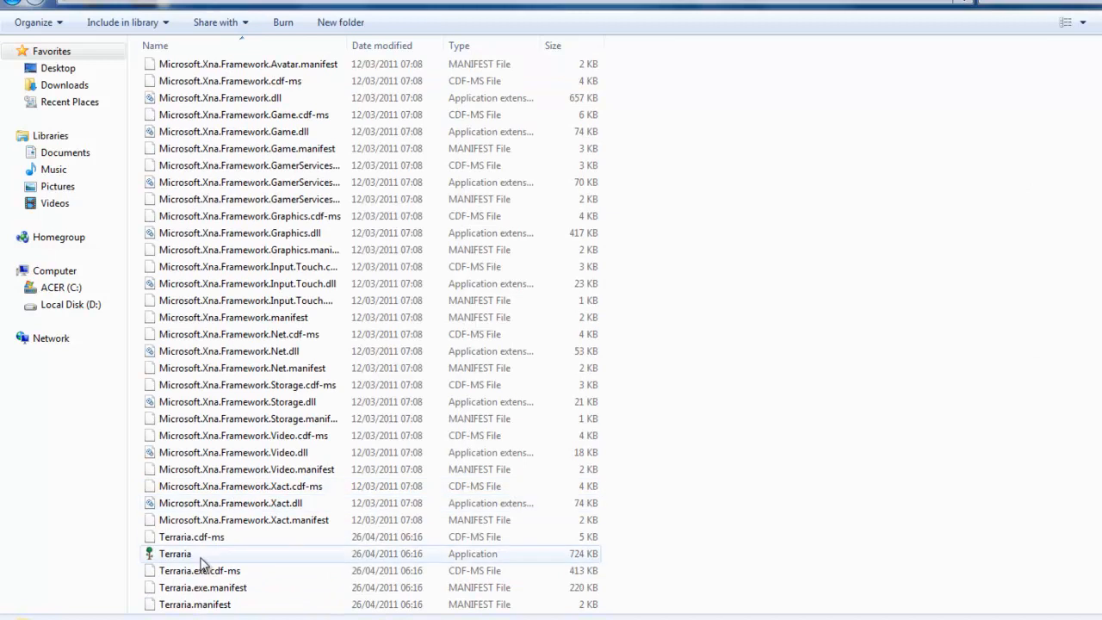
click(174, 554)
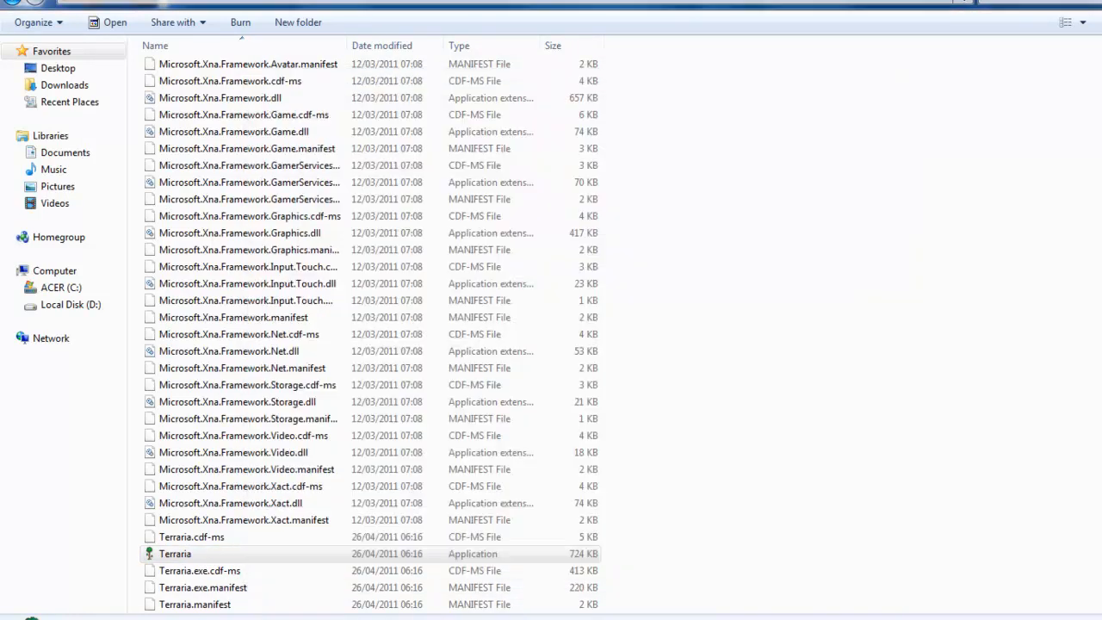
double_click(175, 554)
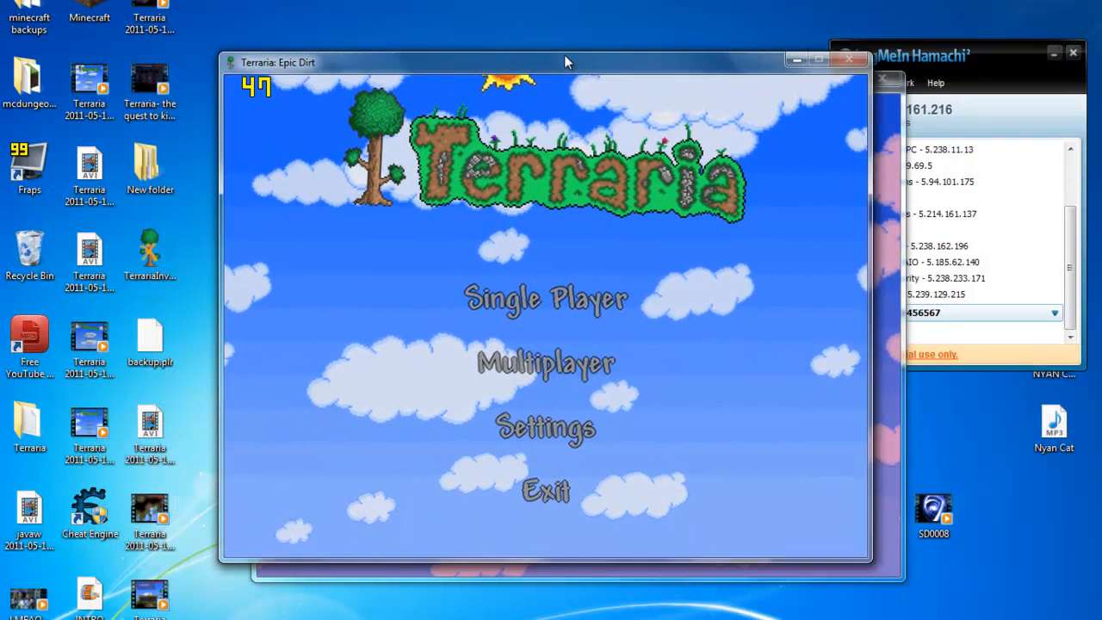
Step: Accept the blank server password in Multiplayer, then close the frozen Terraria window
drag(568, 62, 573, 79)
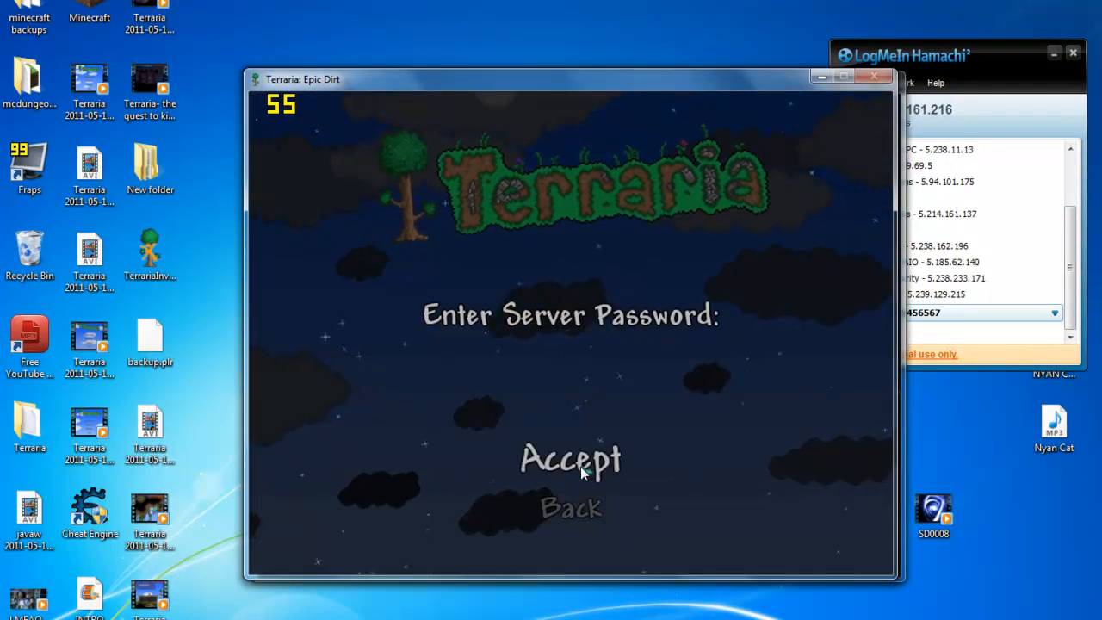
click(569, 458)
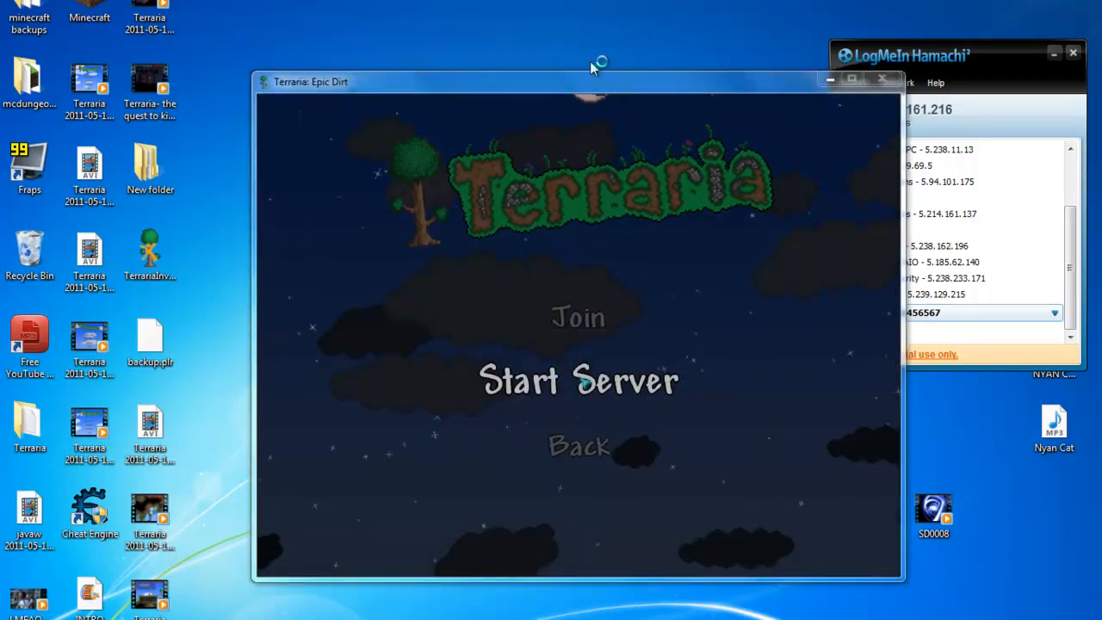
click(578, 381)
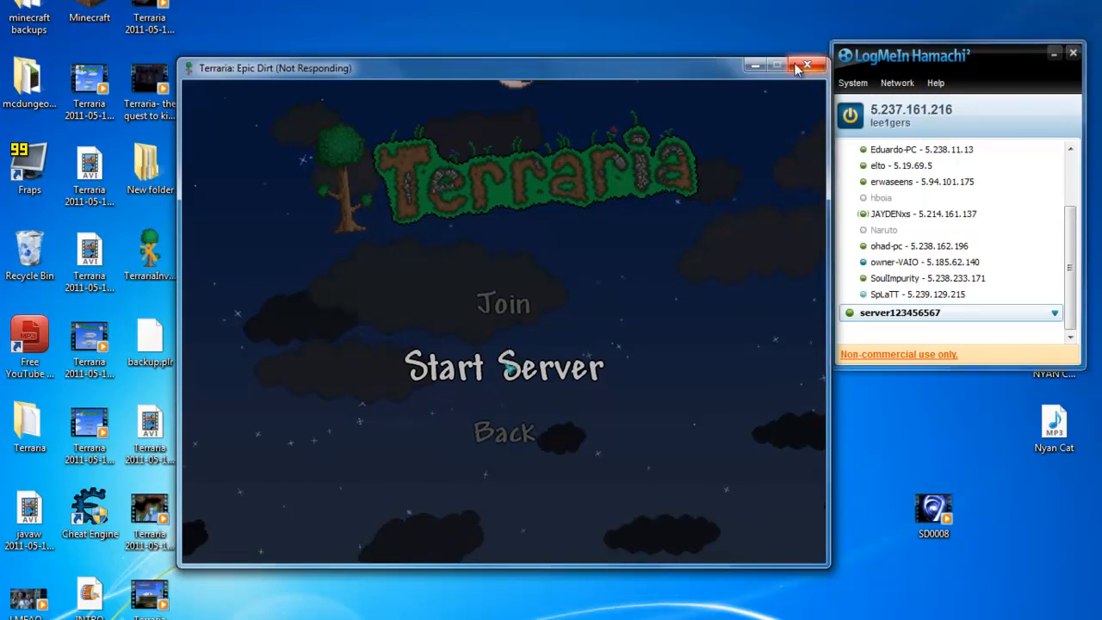
click(807, 65)
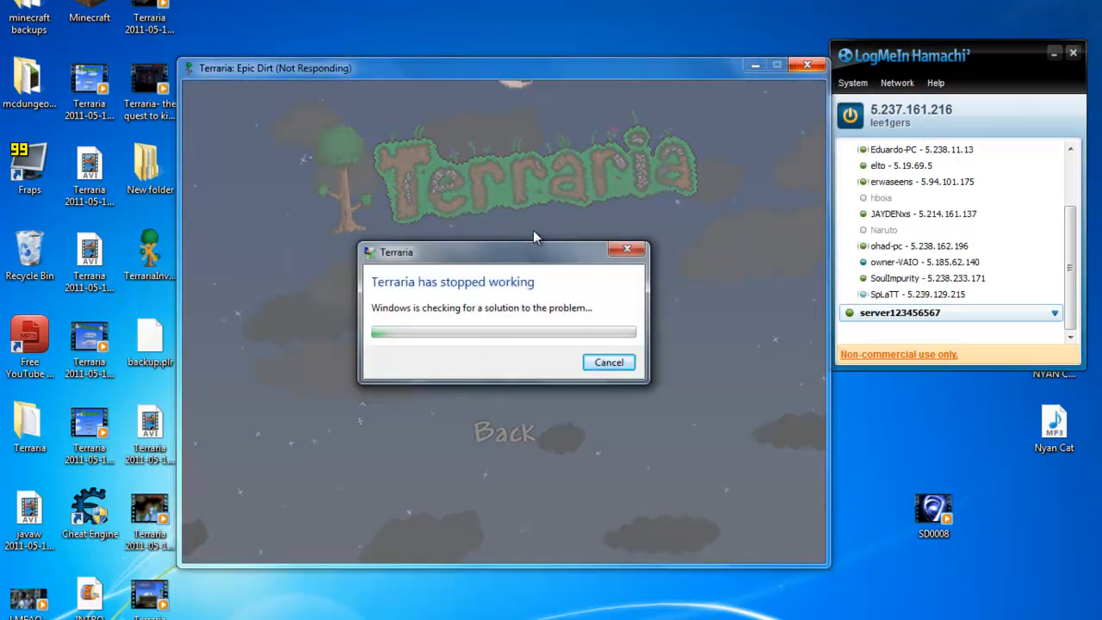
mouse_move(525, 258)
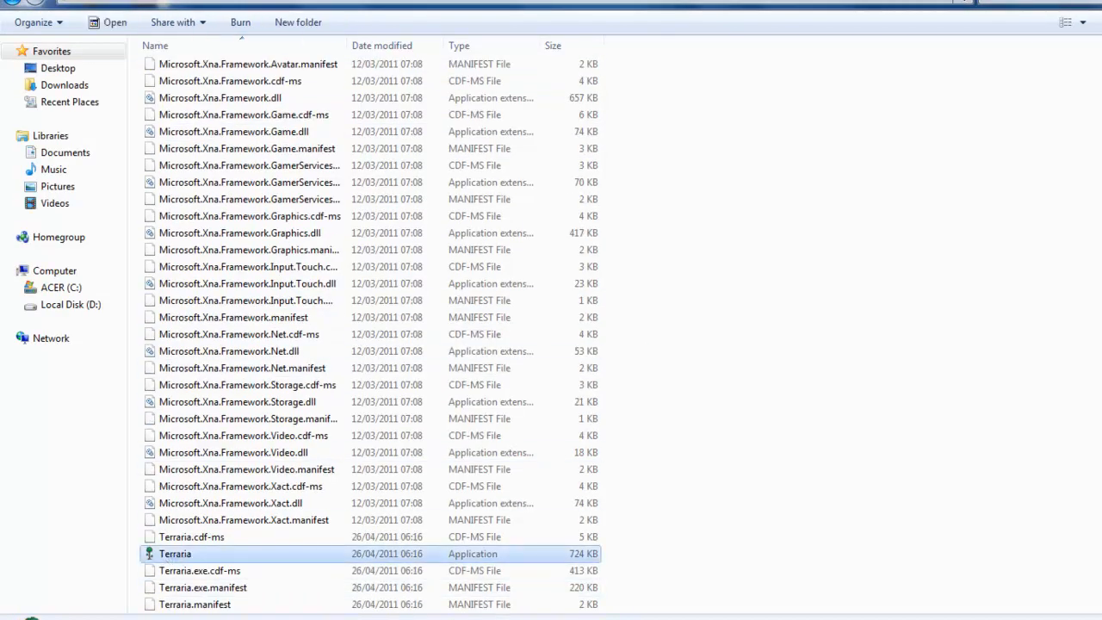
mouse_move(93, 407)
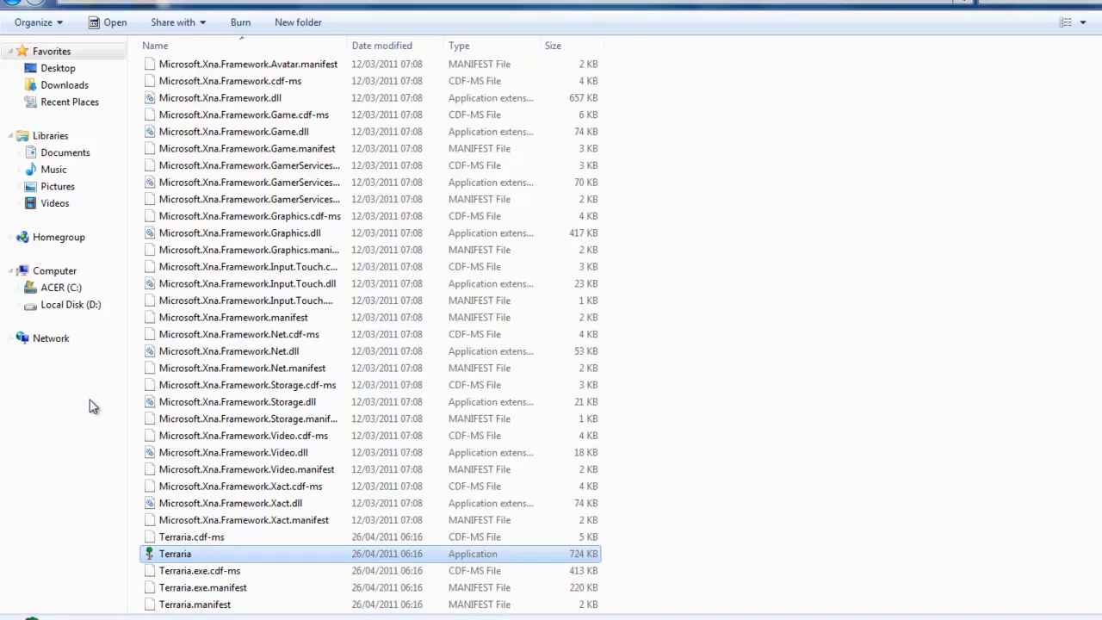
Step: Start Terraria.exe again from the Terraria game folder
double_click(175, 554)
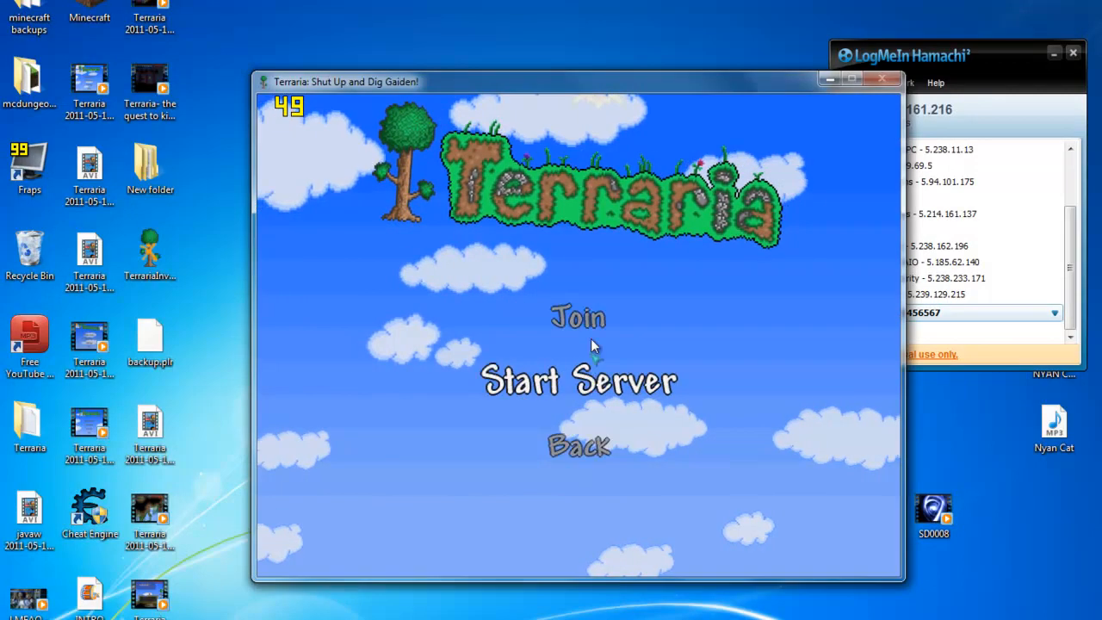
Step: Join the multiplayer server at Hamachi IP 5.237.161.216
click(578, 317)
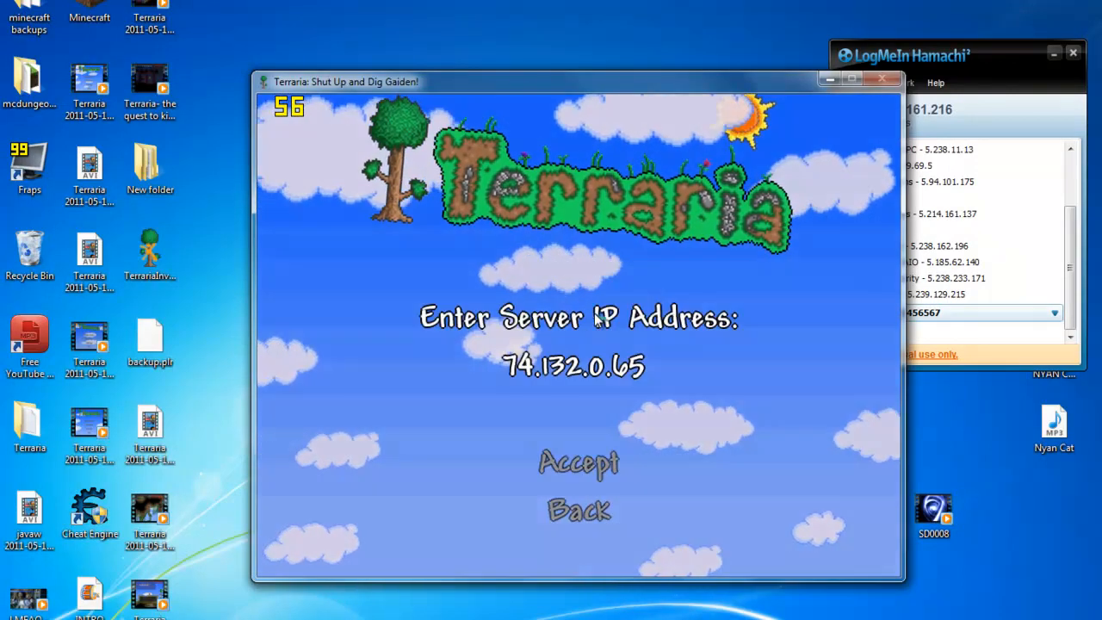
text(1)
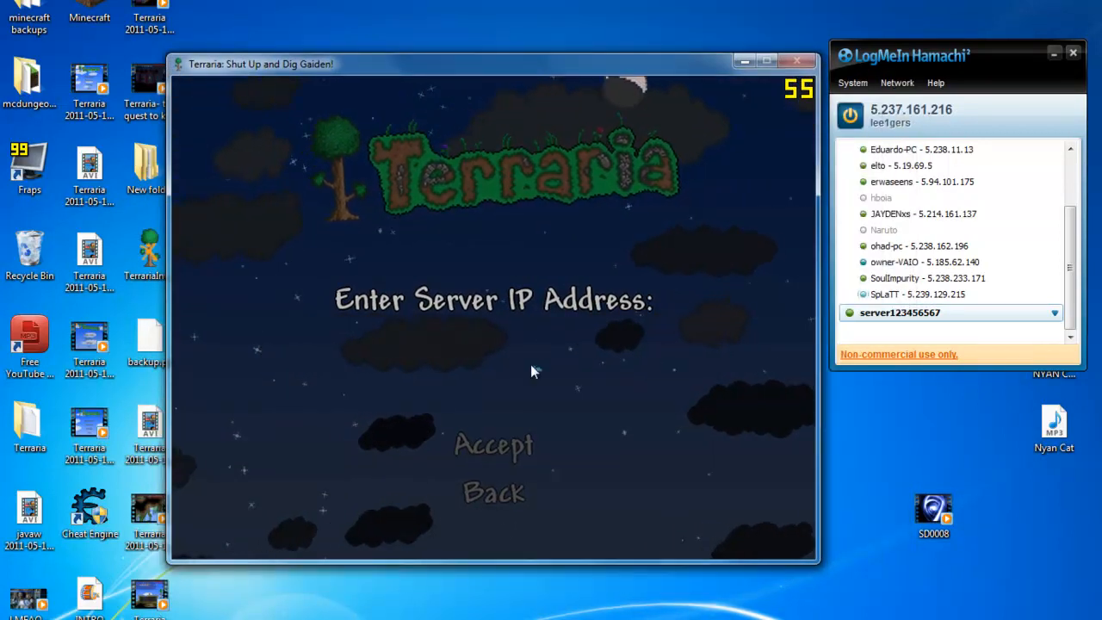
text(51)
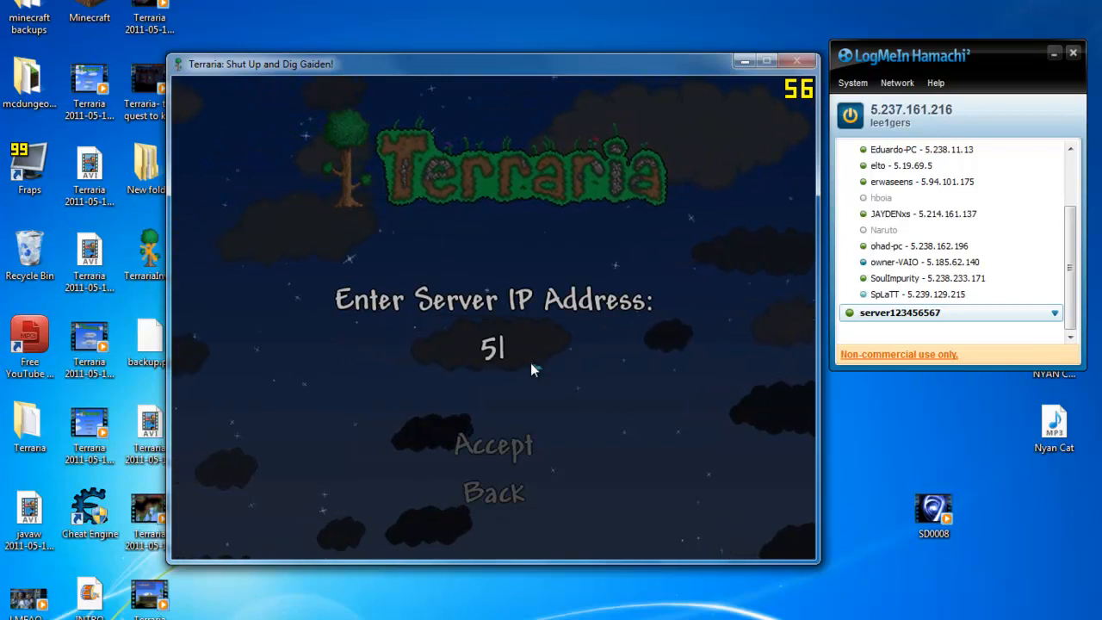
text(.231)
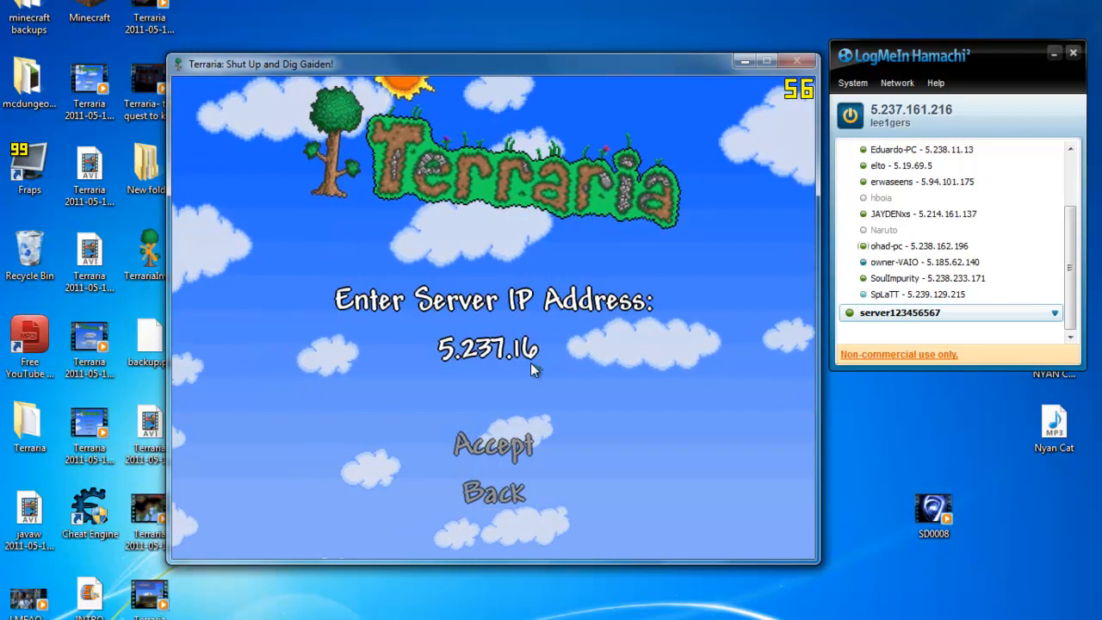
text(1.)
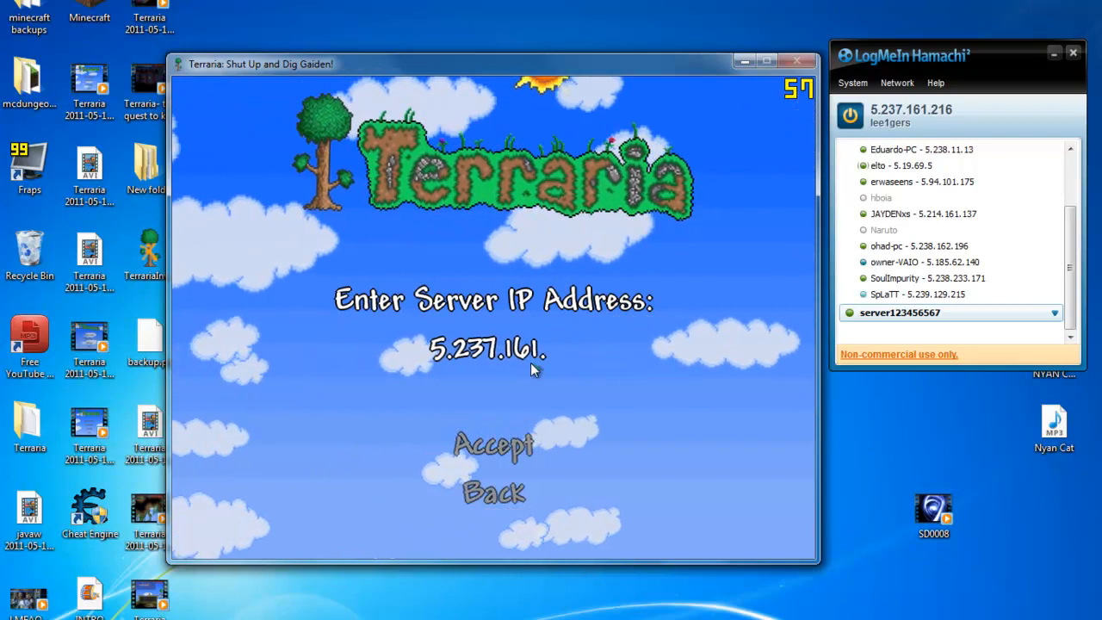
text(216)
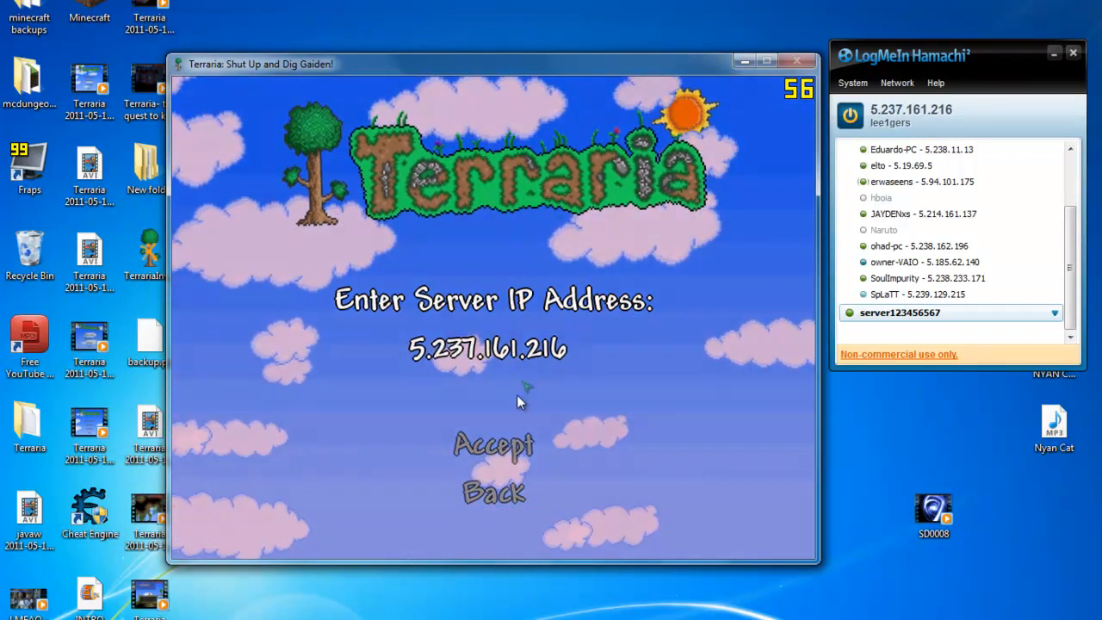
click(492, 446)
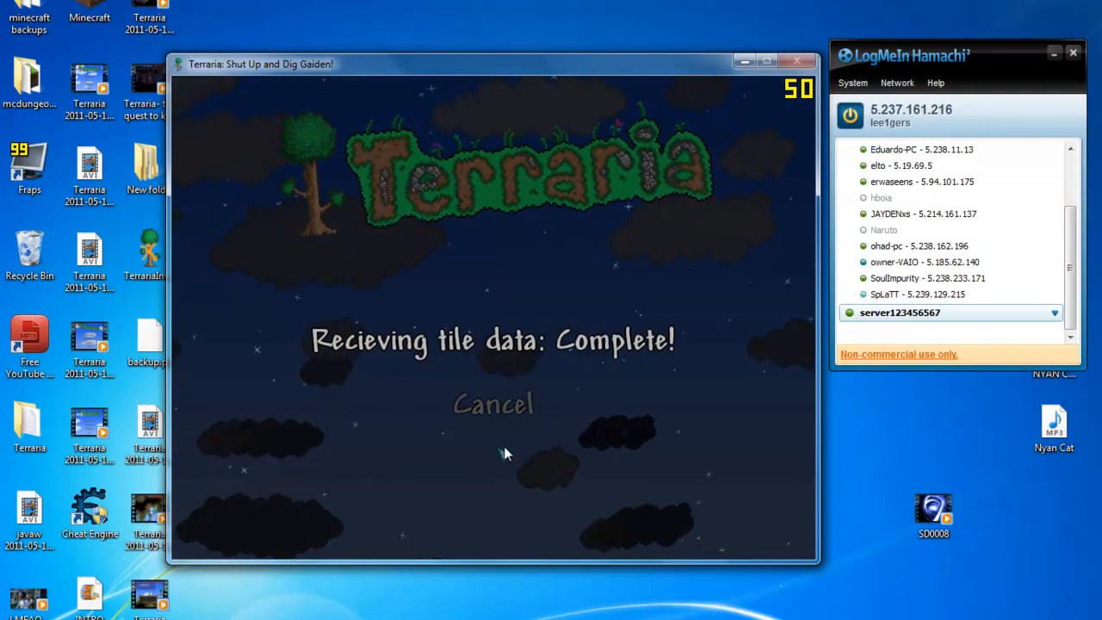